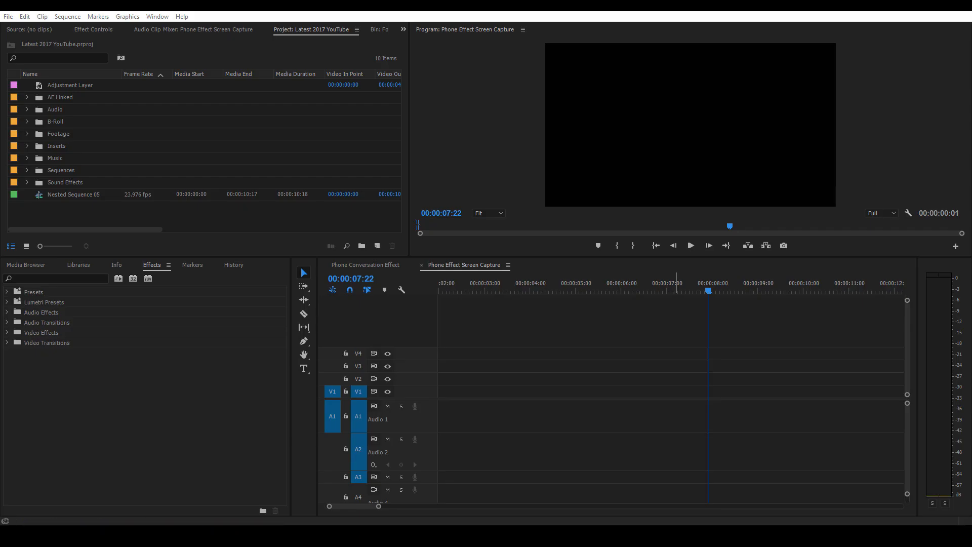
Drag Josh Sc1.mp4 and Jay Sc1.mp4 from the Inserts bin into the sequence timeline
{"action": "left_click", "coordinate": [26, 146]}
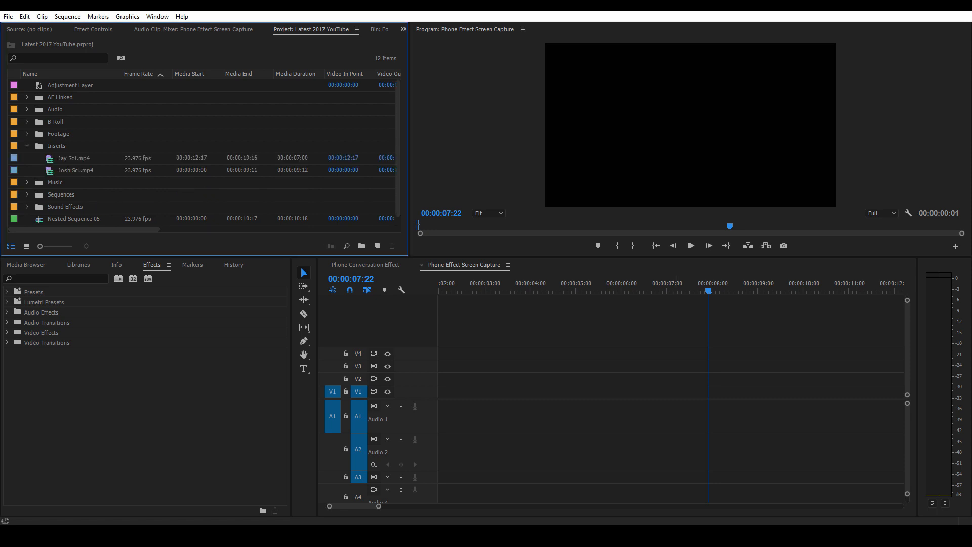
{"action": "left_click", "coordinate": [75, 171]}
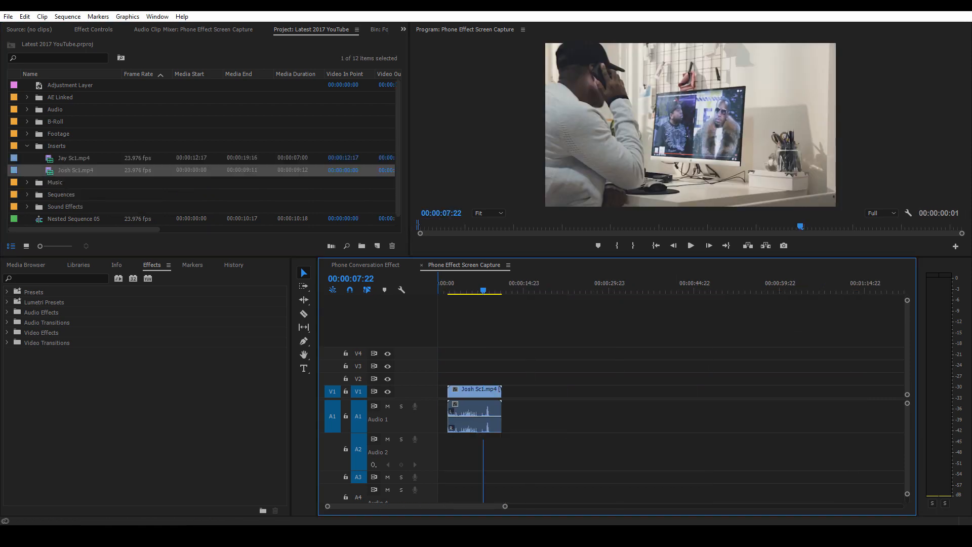
{"action": "left_click", "coordinate": [73, 157]}
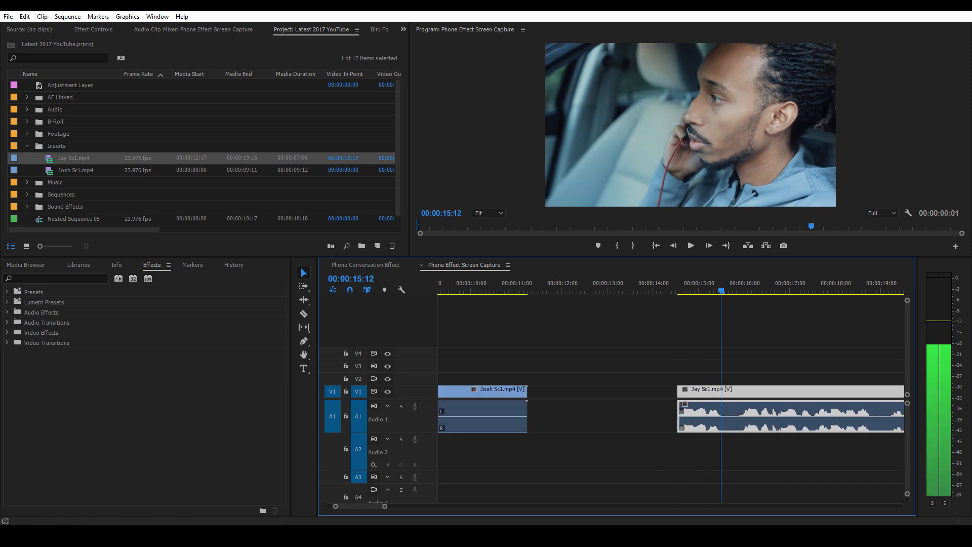
Razor-split Jay Sc1 at the playhead and move Josh Sc1 to V2, Jay's audio to A2
{"action": "left_click", "coordinate": [304, 313]}
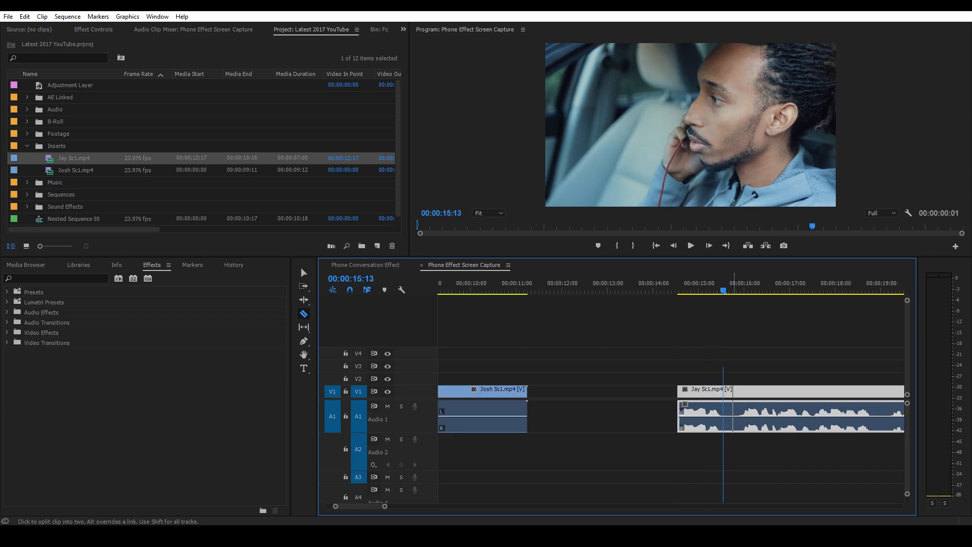
{"action": "left_click", "coordinate": [731, 389]}
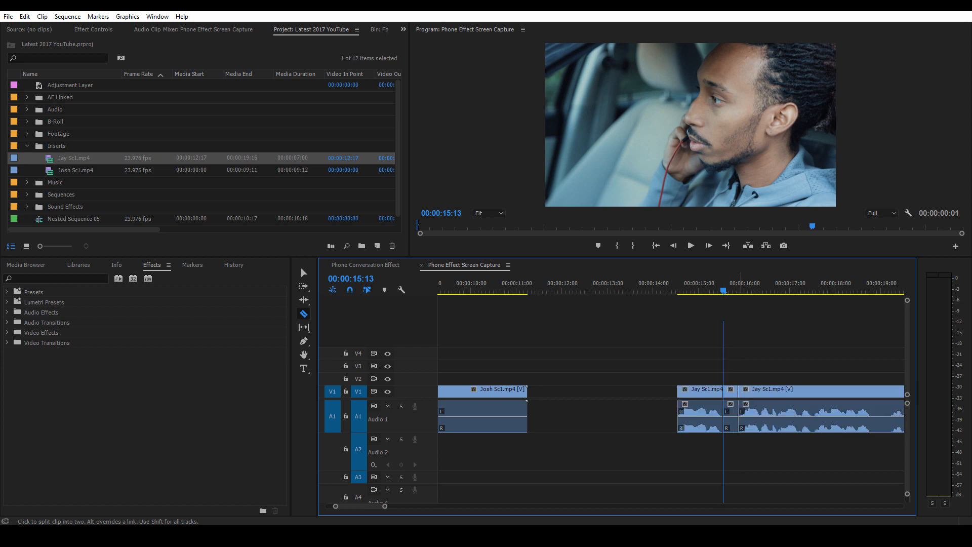
{"action": "left_click", "coordinate": [304, 272]}
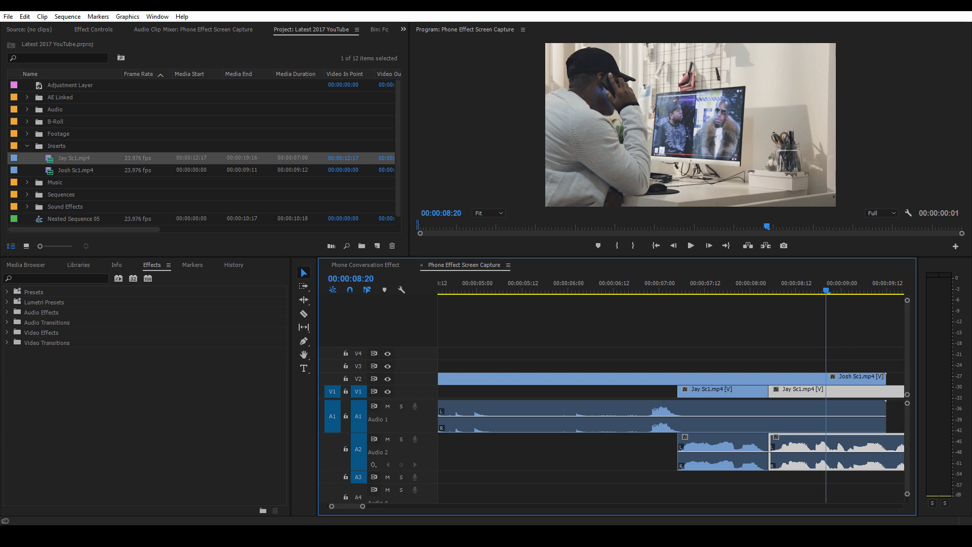
Find Highpass in Effects and apply it to the first Jay Sc1 audio piece at 1495 Hz cutoff
{"action": "left_click", "coordinate": [56, 278]}
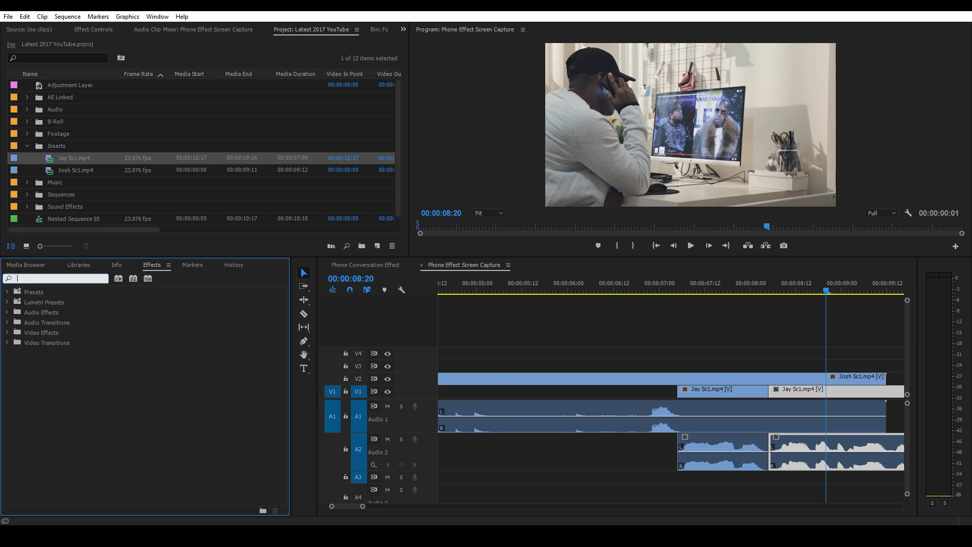
{"action": "type", "text": "highpass"}
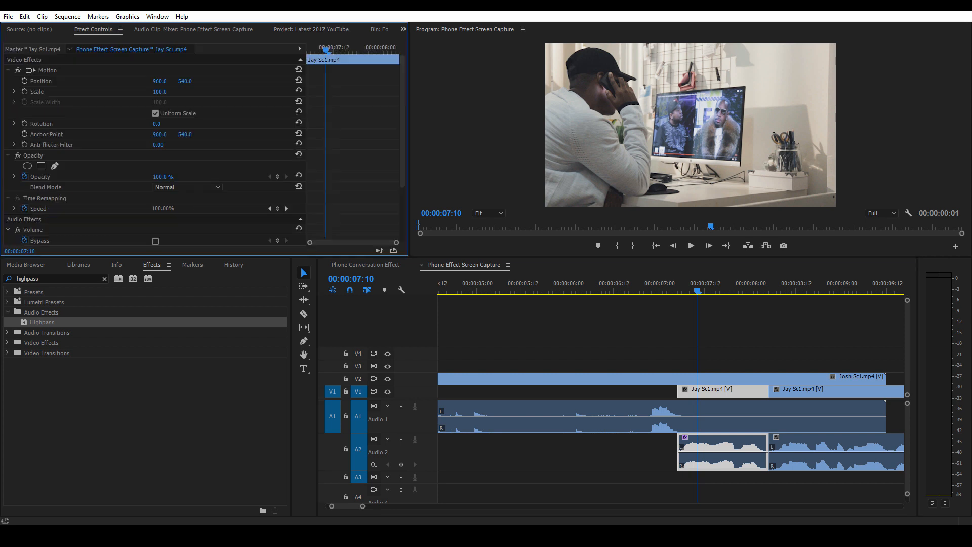
{"action": "scroll", "scroll_direction": "down", "scroll_amount": 3}
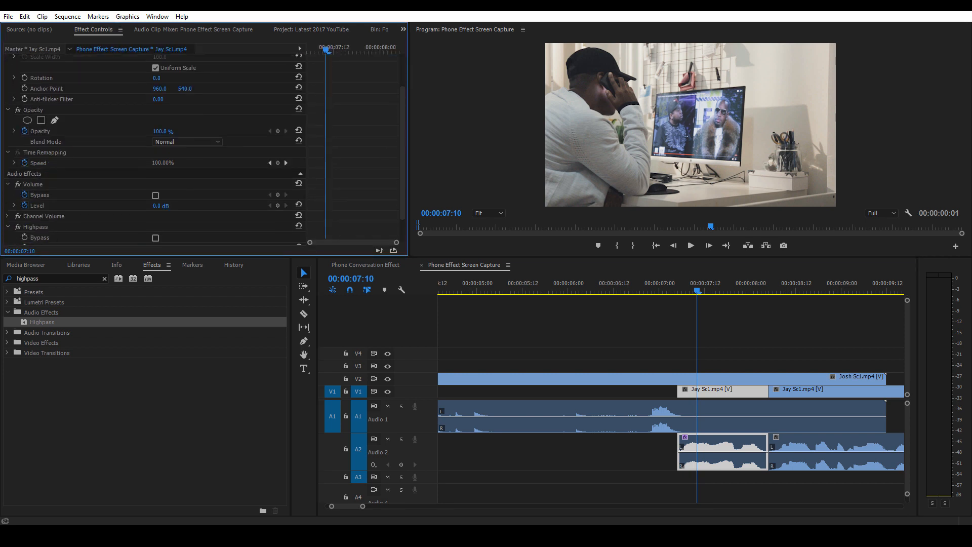
{"action": "scroll", "scroll_direction": "down", "scroll_amount": 3}
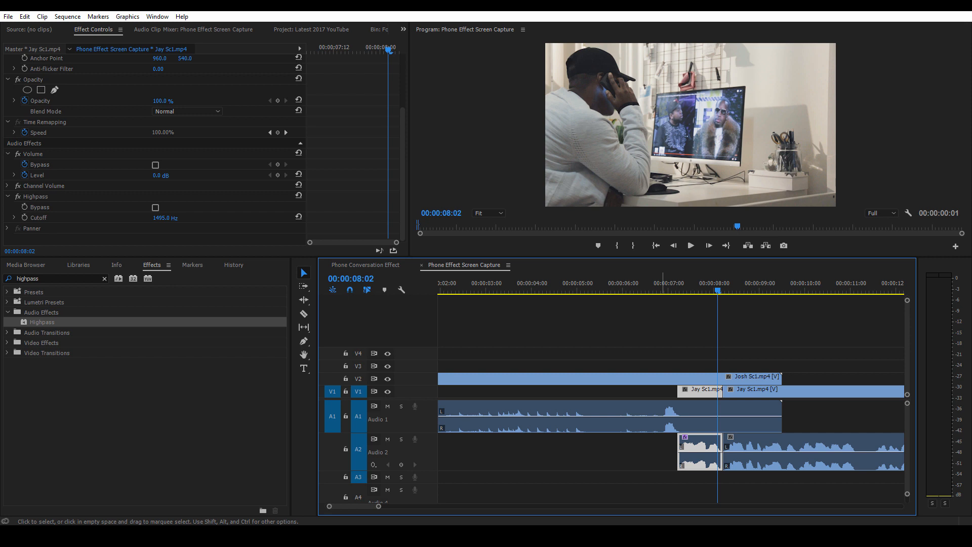
{"action": "mouse_move", "coordinate": [689, 447]}
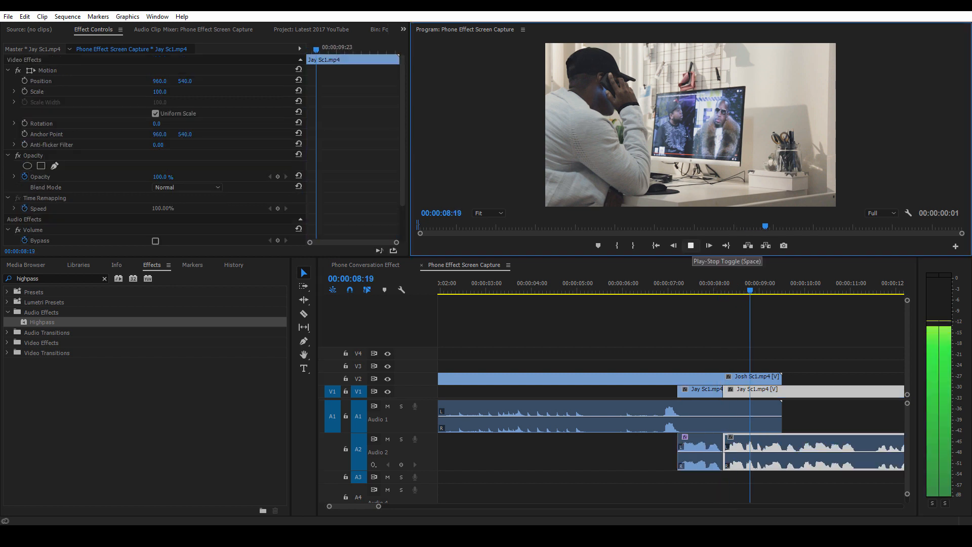
Stop playback, cut Jay Sc1 at the next switch and lift the later video to V3
{"action": "left_click", "coordinate": [691, 245]}
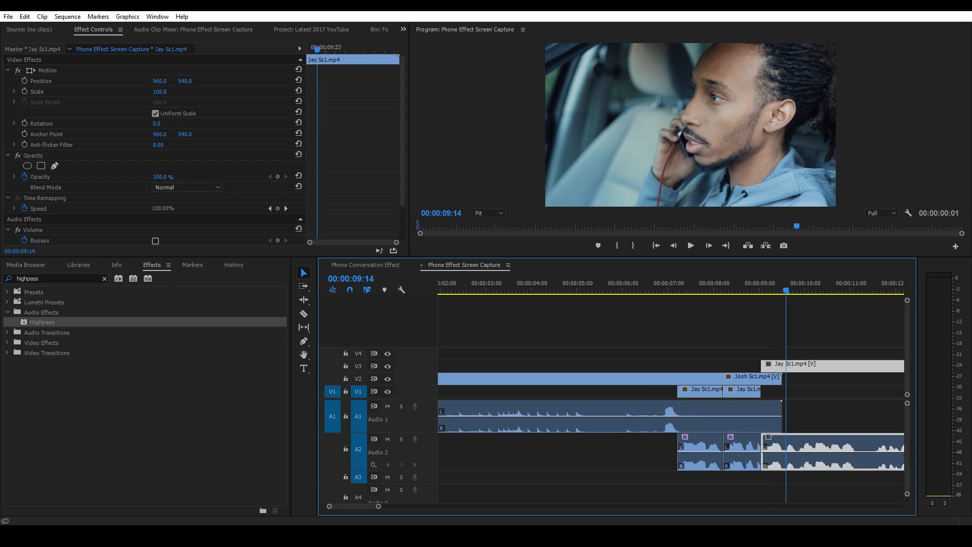
Apply a Constant Power crossfade to the A2 edit point and check its short duration
{"action": "type", "text": "const"}
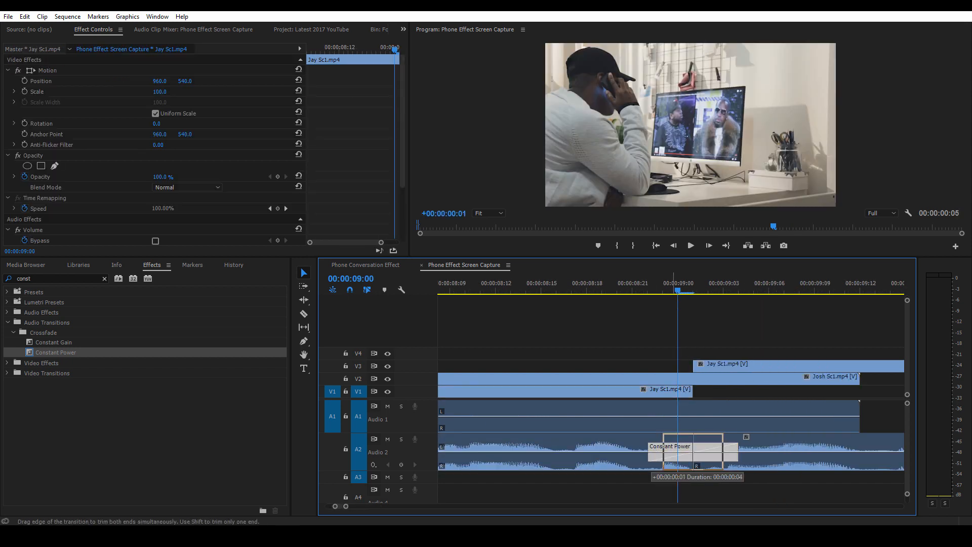
{"action": "left_click", "coordinate": [693, 446]}
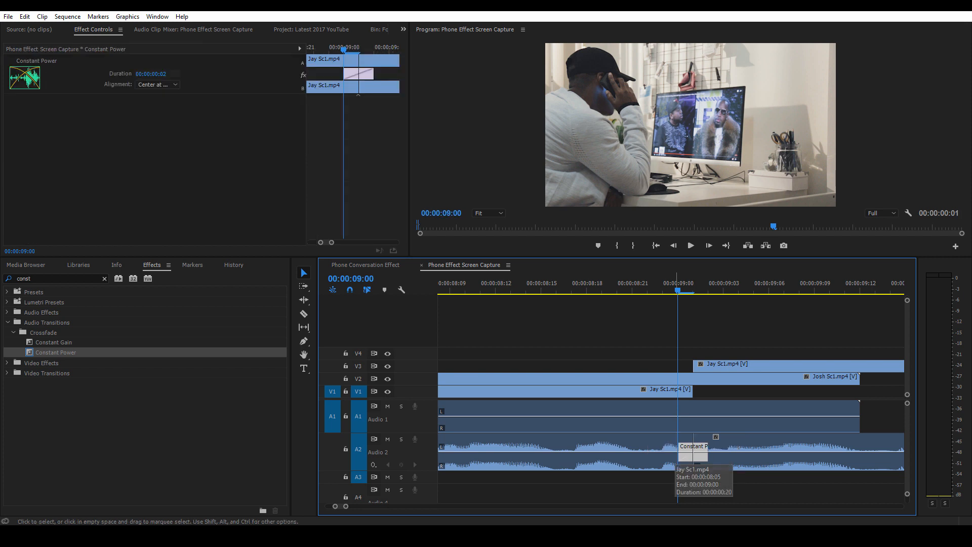